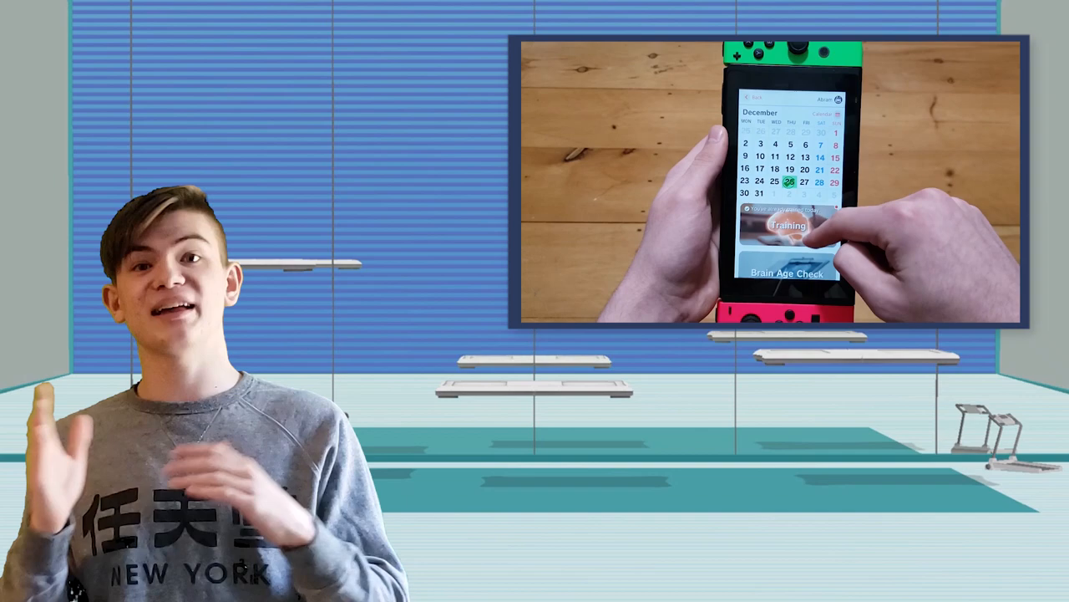
left_click(785, 224)
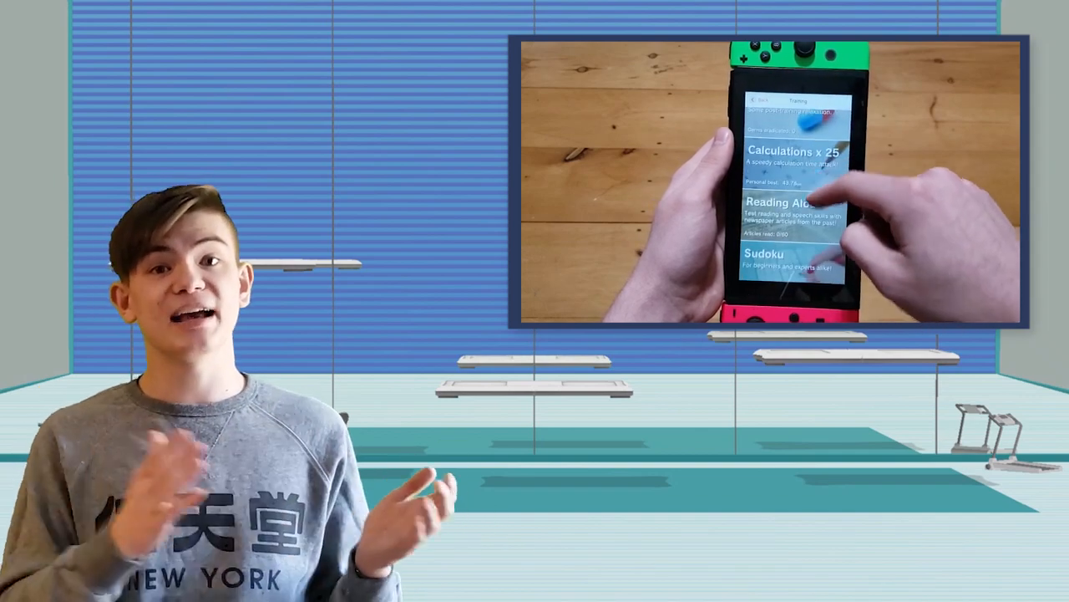